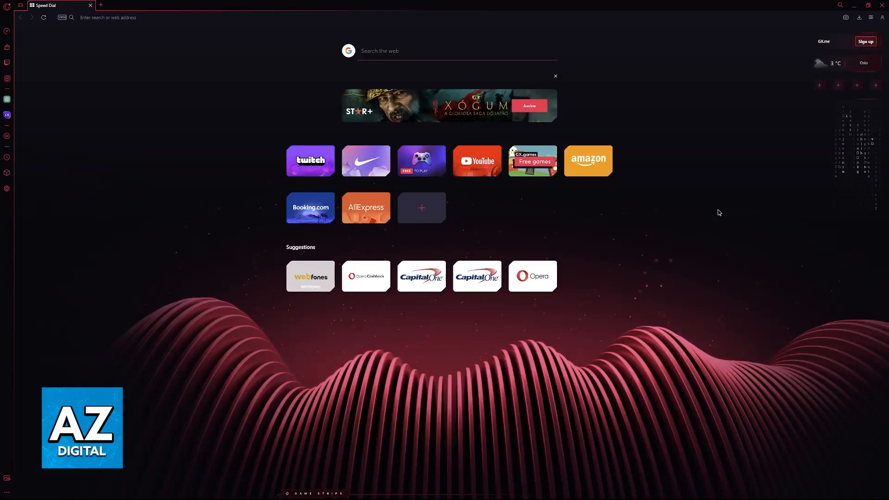
Show the Easy setup panel with theme, appearance and start page options
left_click(871, 18)
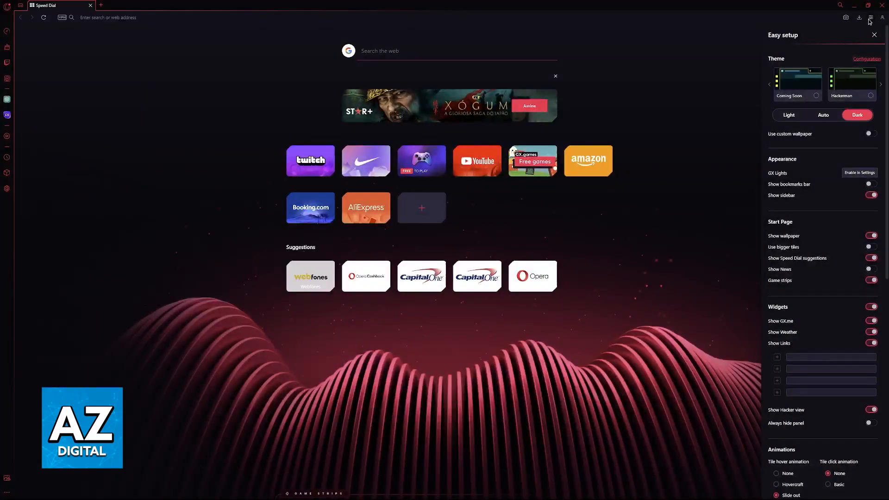
mouse_move(871, 19)
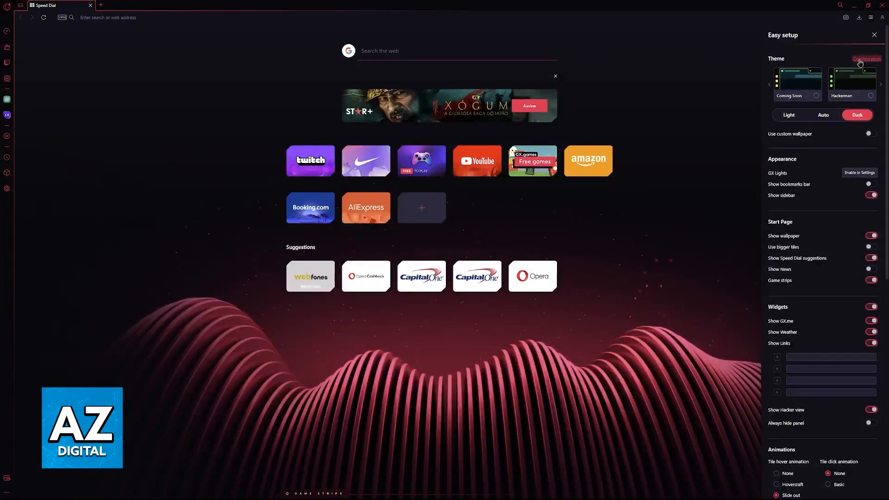
Scroll the Easy setup panel down to the Theme section's Configuration link
scroll("down", 3)
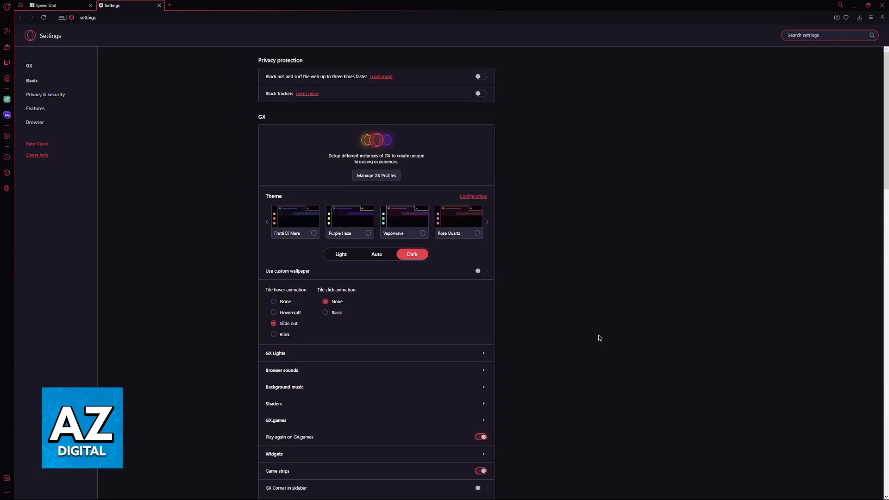
scroll("down", 3)
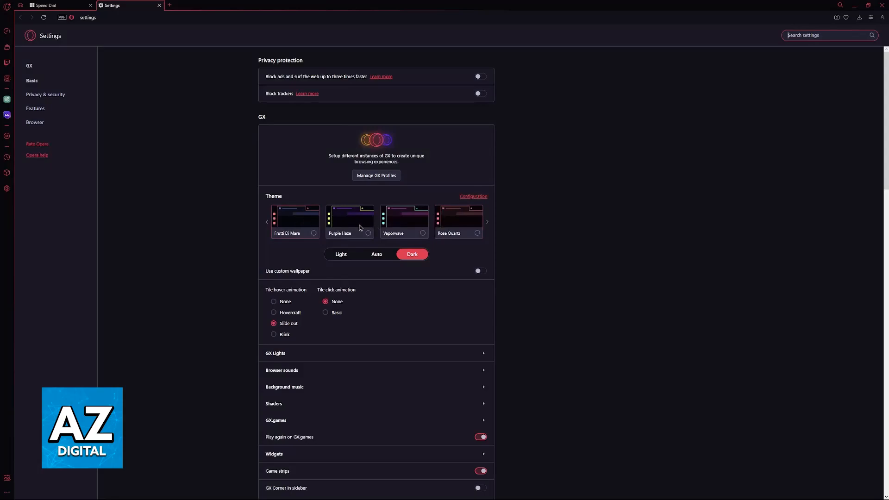
Cycle through Coming Soon, After Eight and White Wolf themes, ending on gold Pay-To-Win
left_click(486, 221)
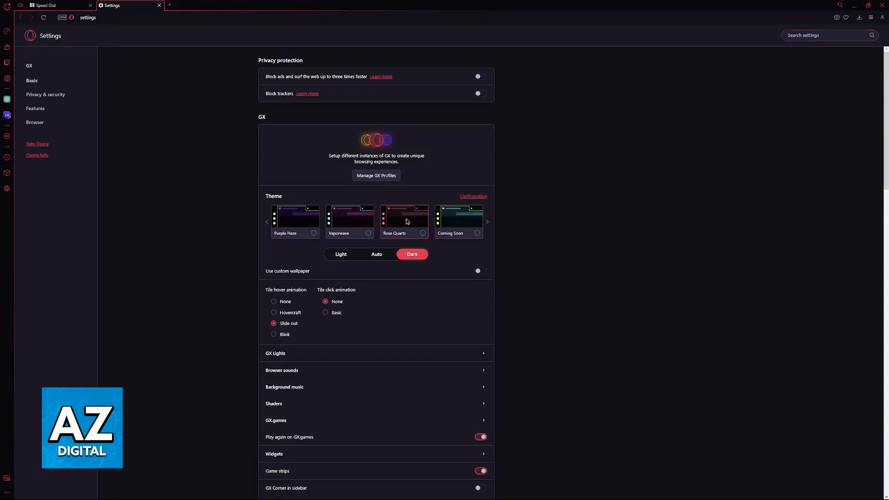
left_click(168, 5)
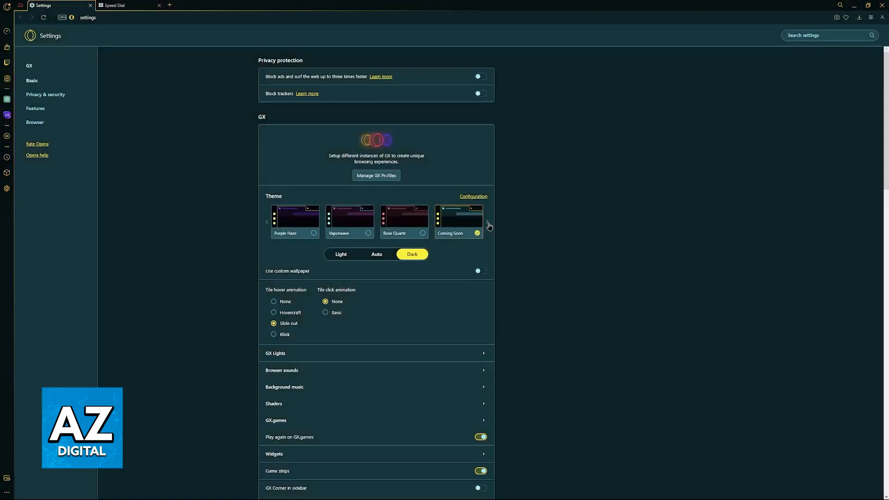
left_click(487, 221)
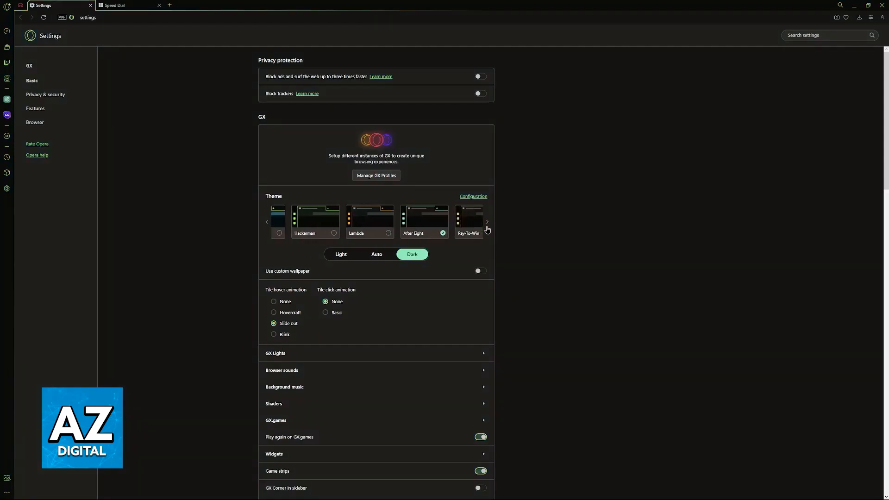
left_click(486, 221)
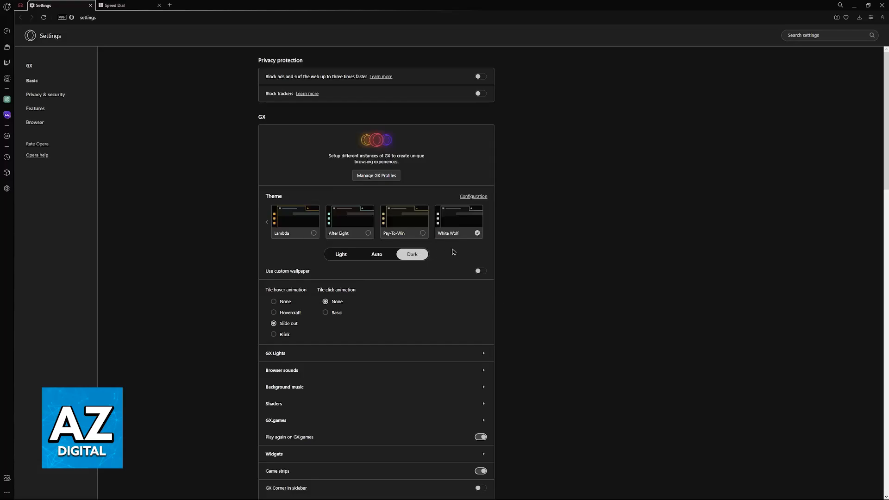
left_click(404, 221)
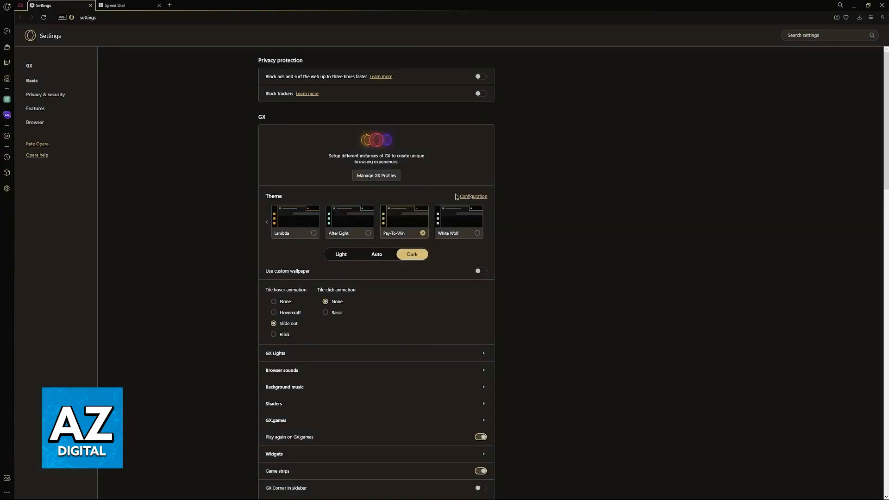
Create a Custom theme with orange primary and Lollipop Pink light colour, view advanced settings, and apply it
left_click(473, 197)
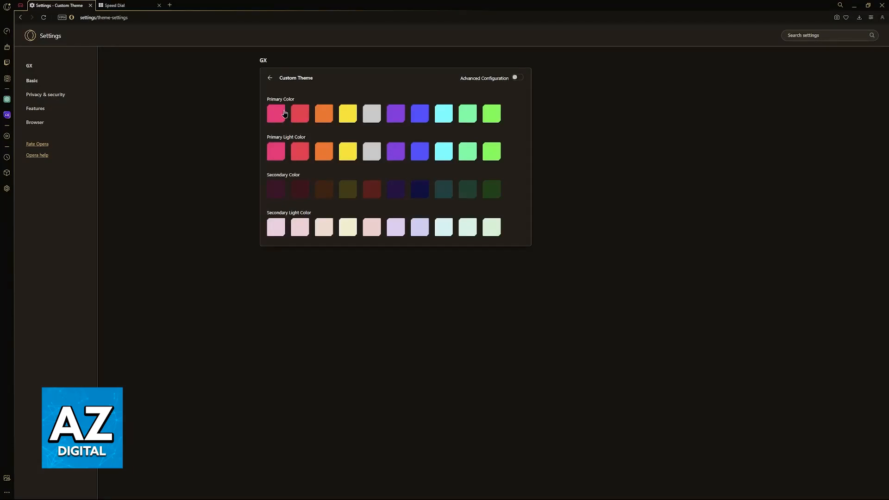
left_click(323, 113)
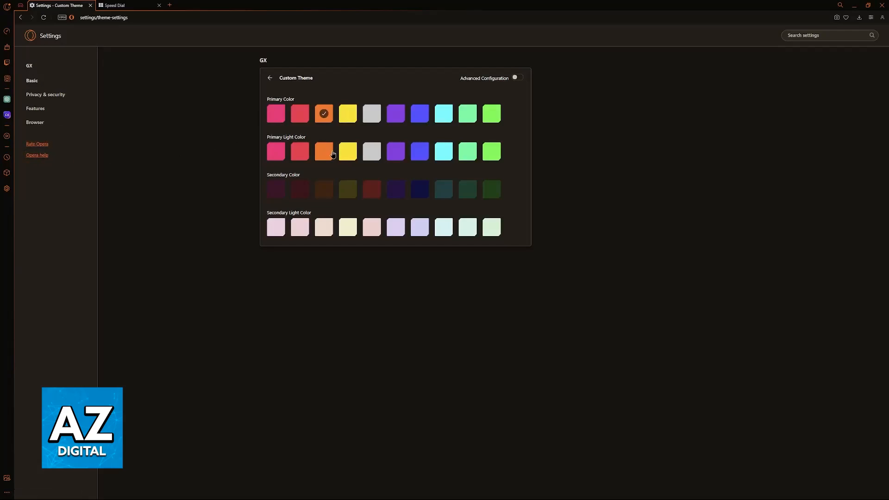
left_click(299, 151)
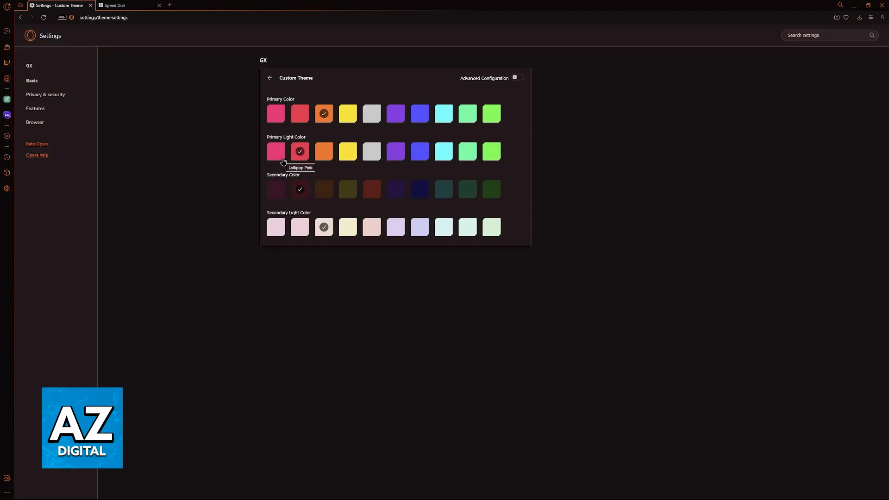
mouse_move(472, 105)
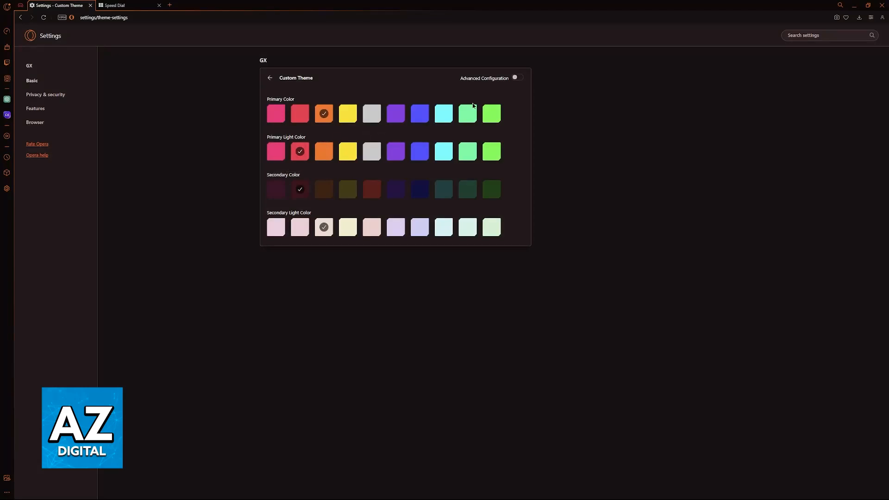
left_click(516, 78)
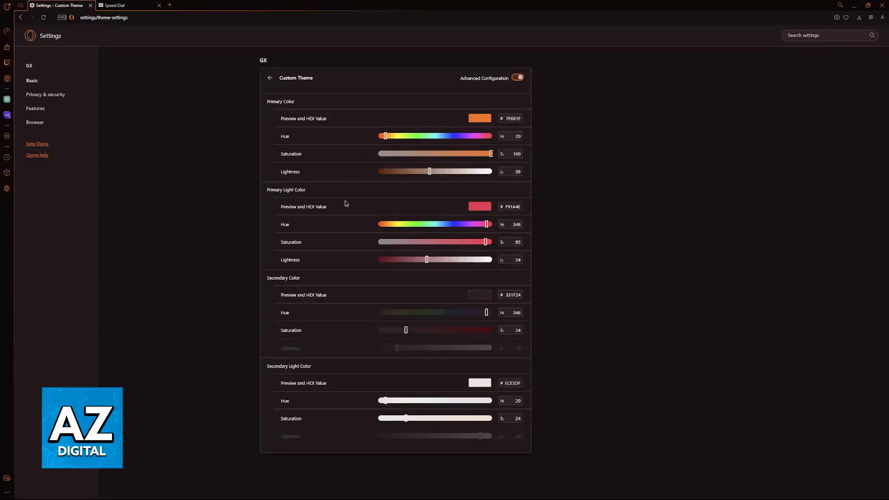
left_click(269, 78)
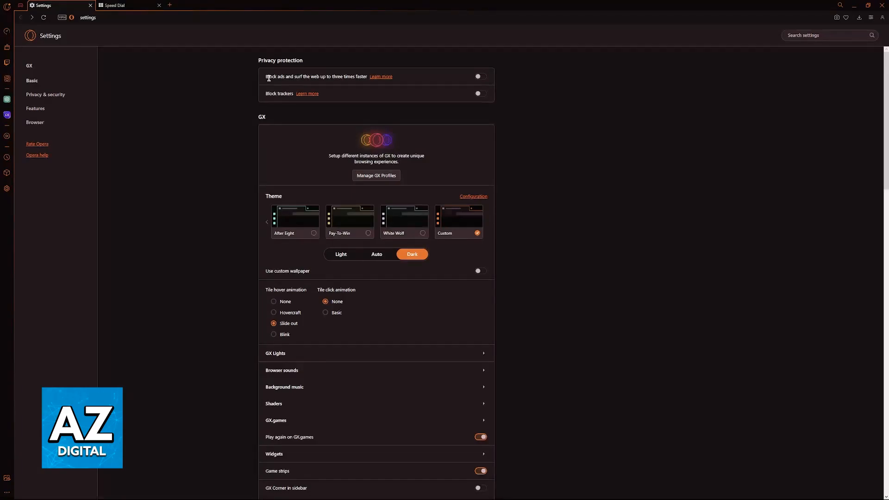
scroll("down", 3)
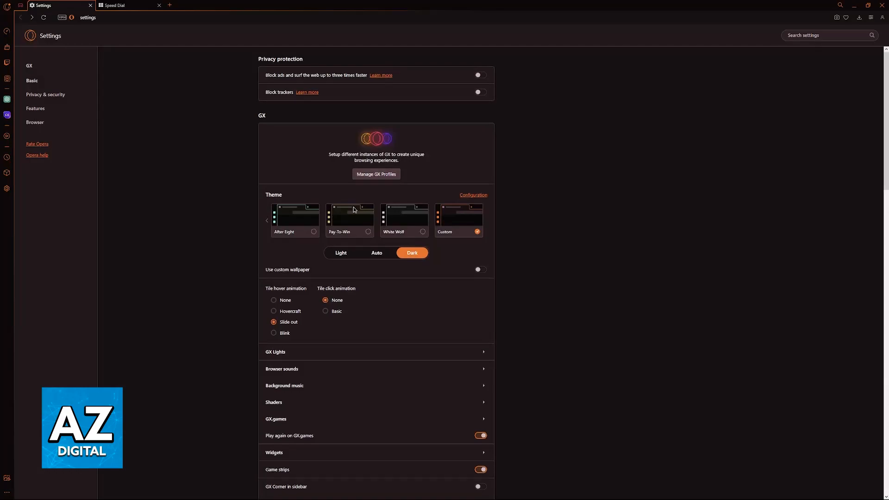
scroll("down", 3)
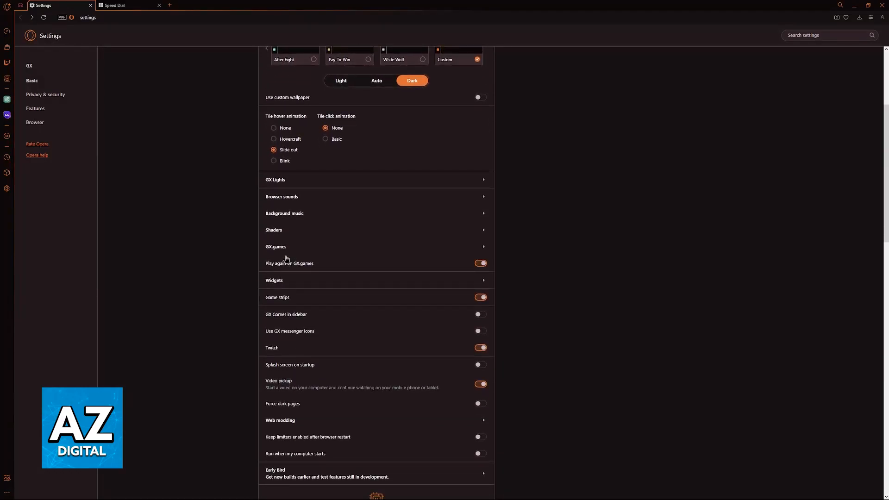